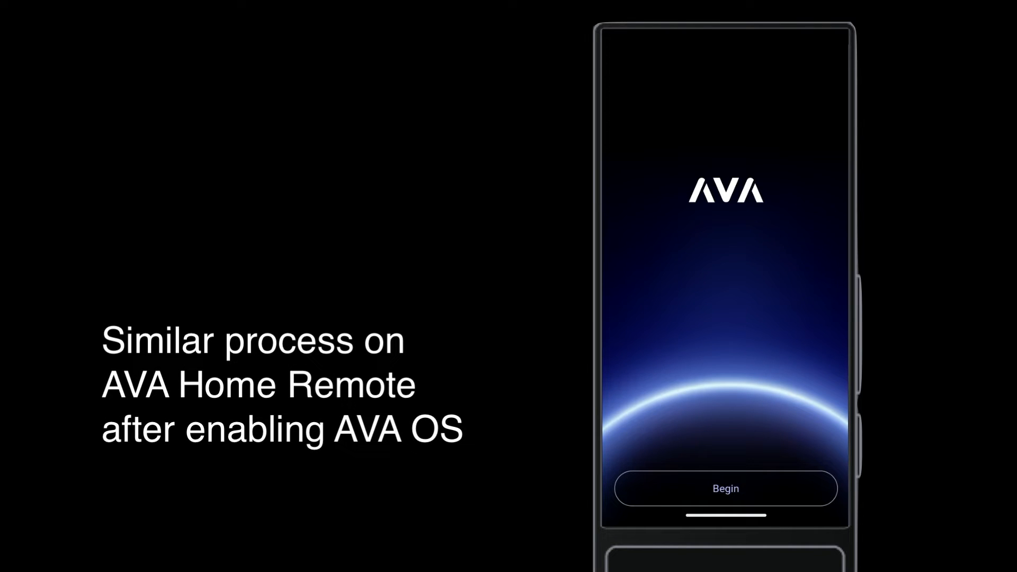
Begin the remote's first-time setup from the welcome screen
{"action": "left_click", "coordinate": [724, 488]}
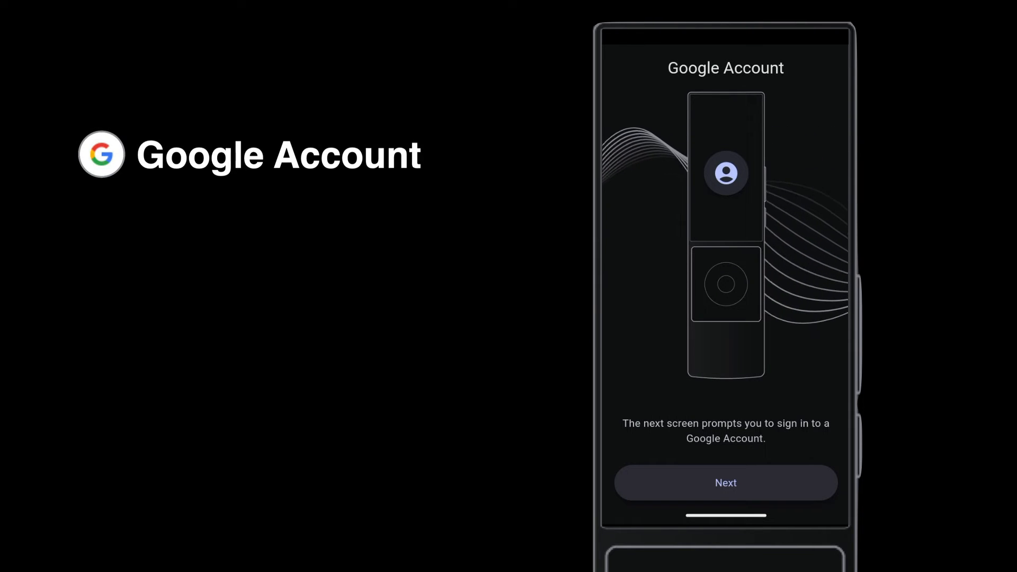
Sign in with the Google account and continue once AVA apps are confirmed up to date
{"action": "left_click", "coordinate": [725, 483]}
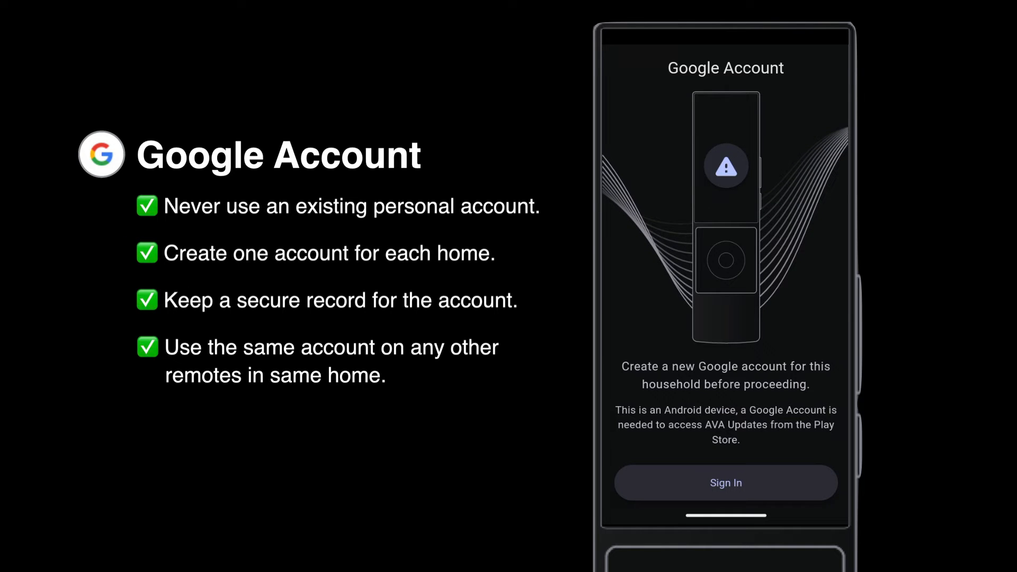
{"action": "left_click", "coordinate": [725, 483]}
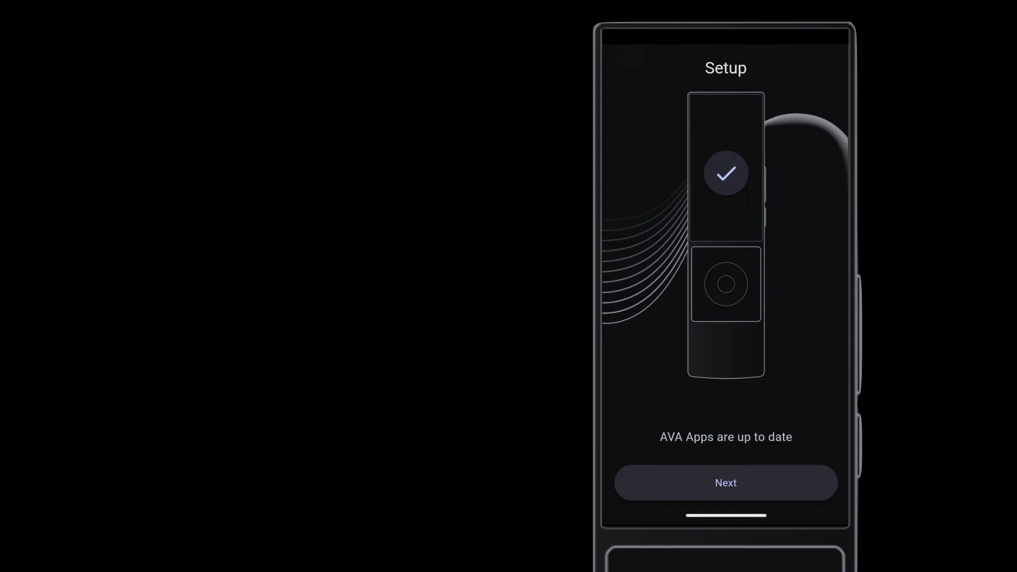
{"action": "left_click", "coordinate": [725, 482]}
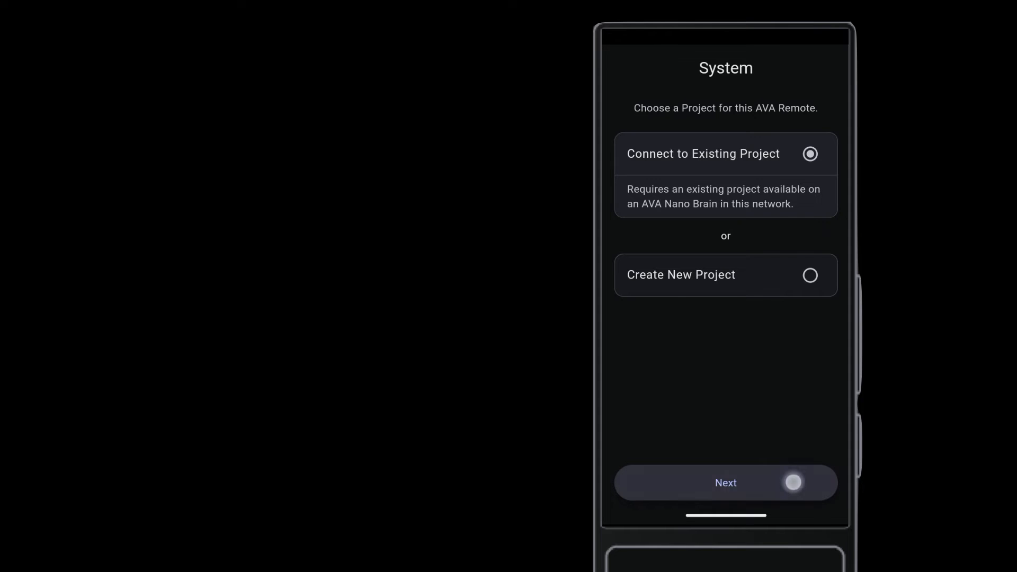
Connect the remote to the second discovered existing project on the network
{"action": "left_click", "coordinate": [725, 484]}
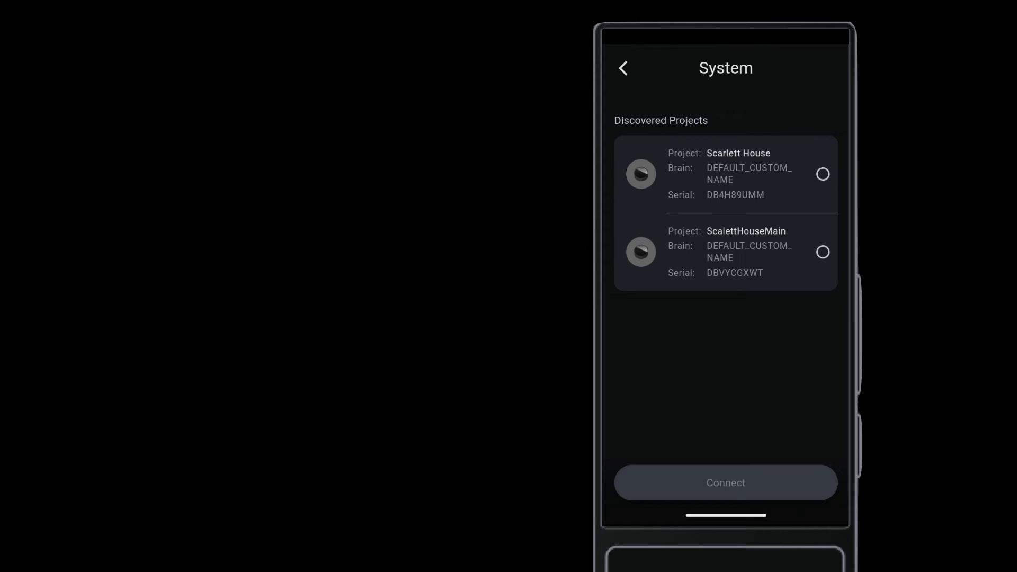
{"action": "left_click", "coordinate": [822, 252]}
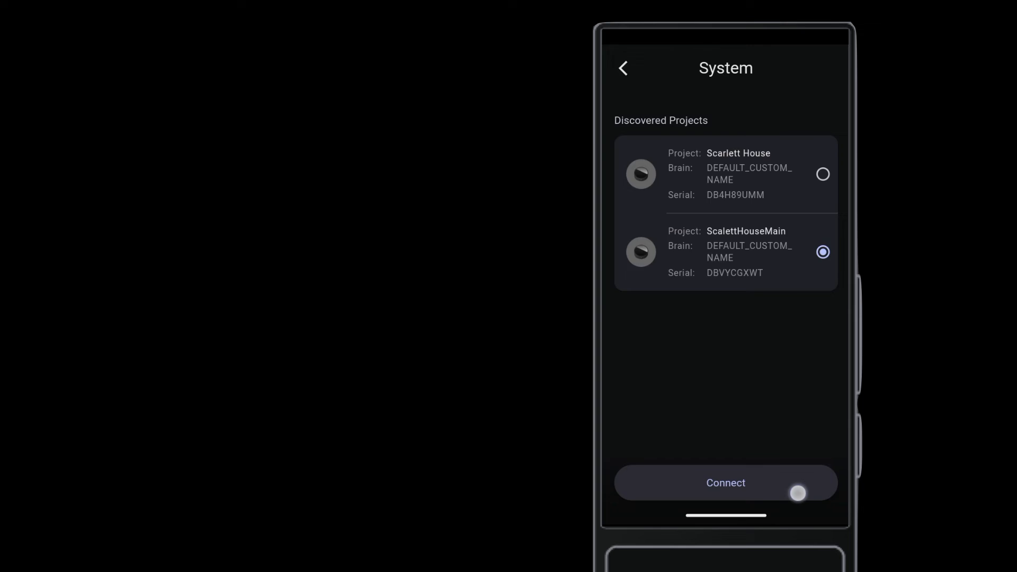
{"action": "left_click", "coordinate": [725, 483]}
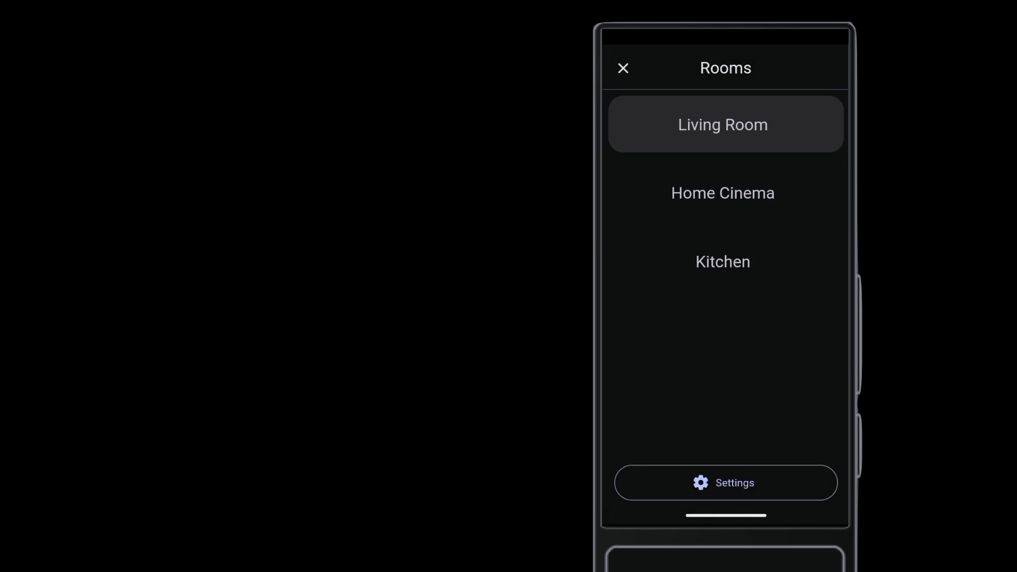
Enter the Home Cinema room showing its Kaleidescape, TV and Sonos sources
{"action": "left_click", "coordinate": [722, 193]}
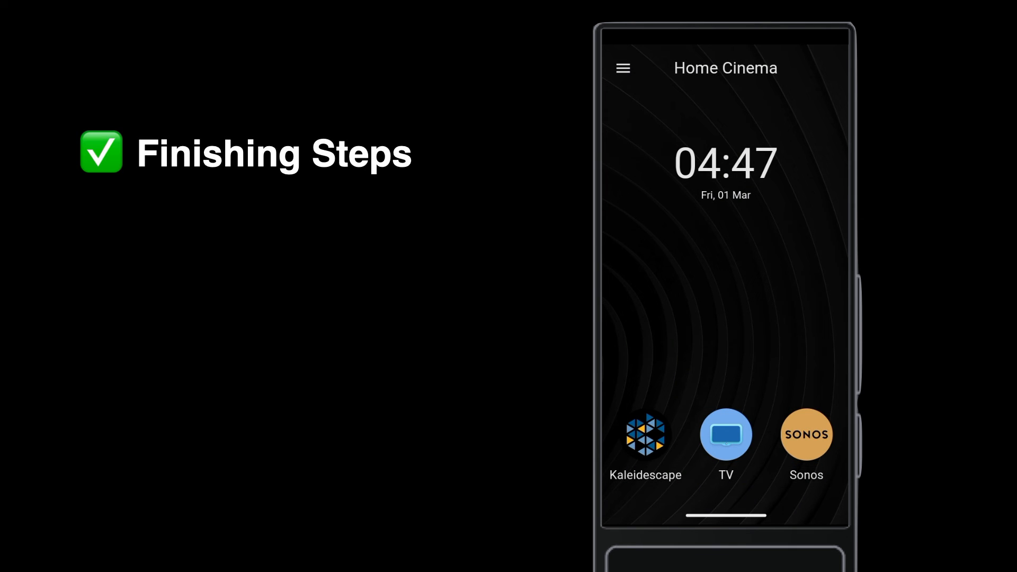